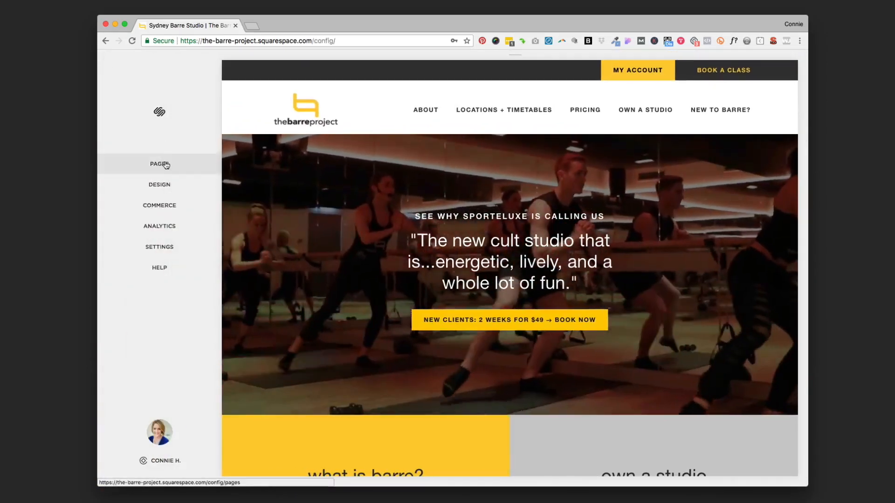
Open the Home page's settings from the Not Linked section of Pages
left_click(159, 164)
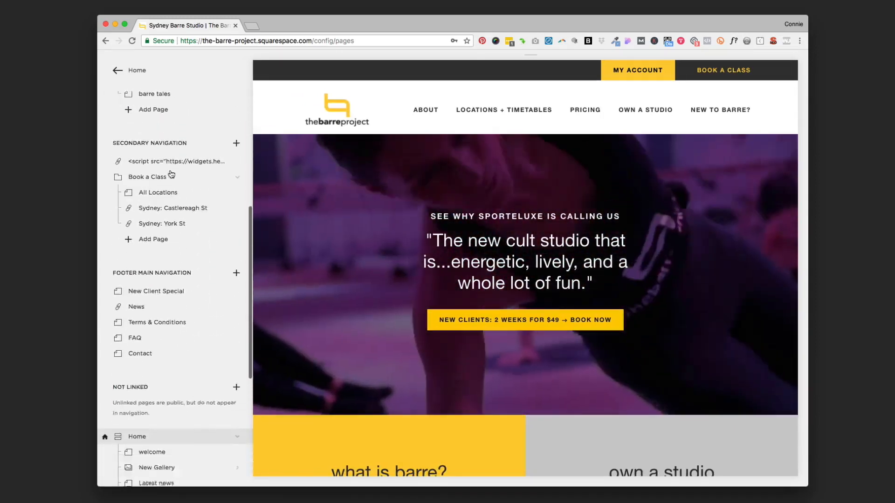
scroll("down", 3)
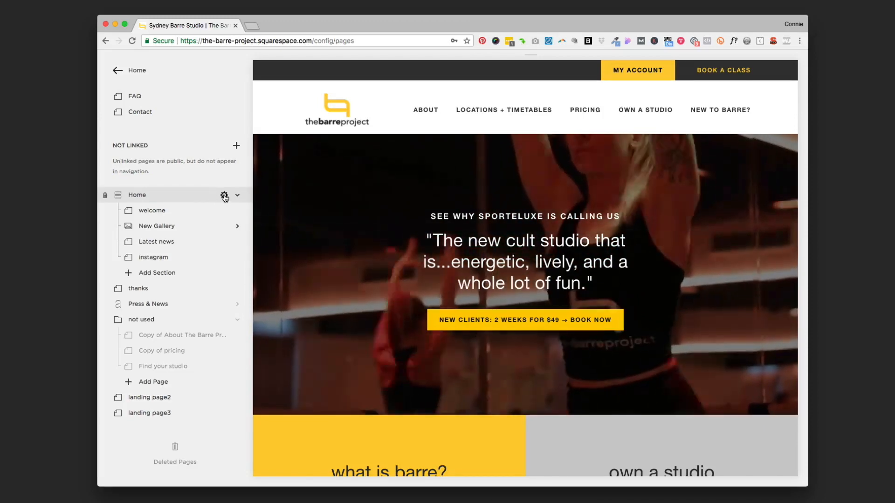
left_click(224, 195)
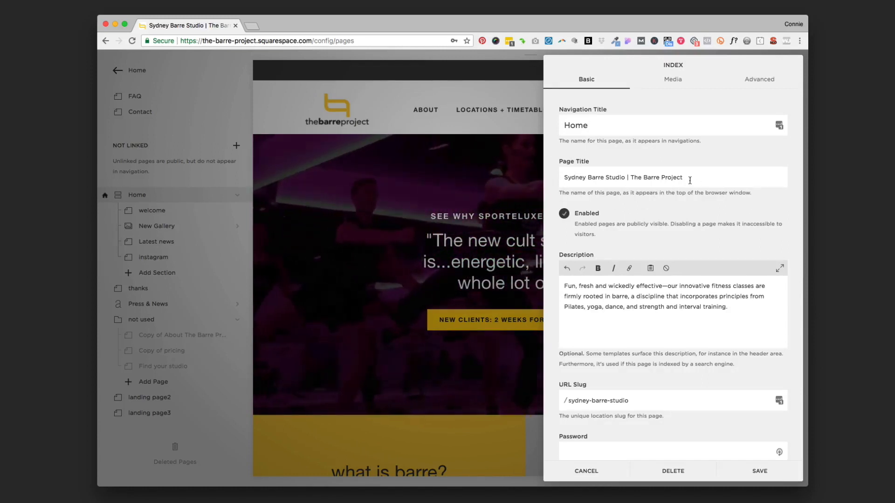
Review the page title 'Sydney Barre Studio | The Barre Project' and save the Home page settings
triple_click(622, 177)
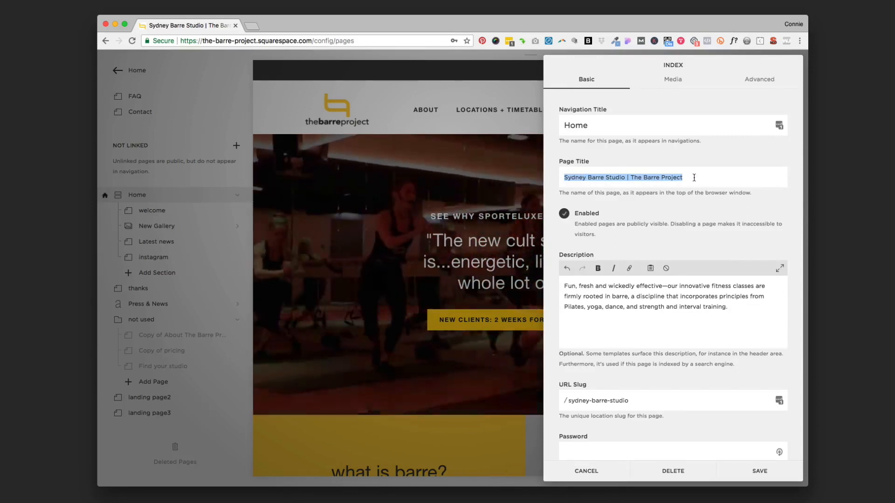
left_click(622, 177)
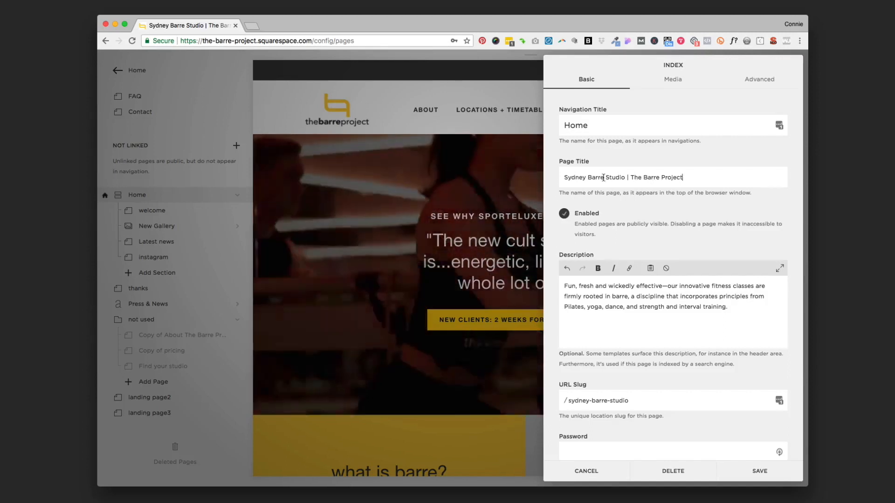
double_click(595, 177)
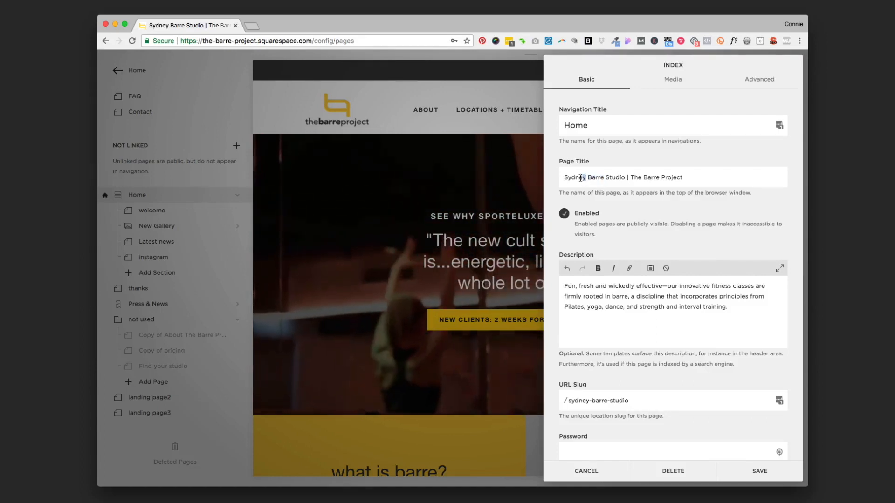
double_click(574, 178)
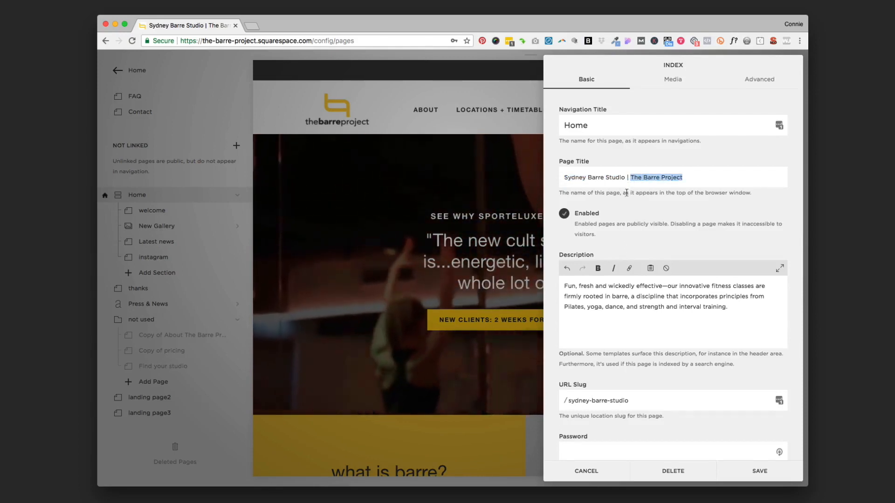
double_click(593, 177)
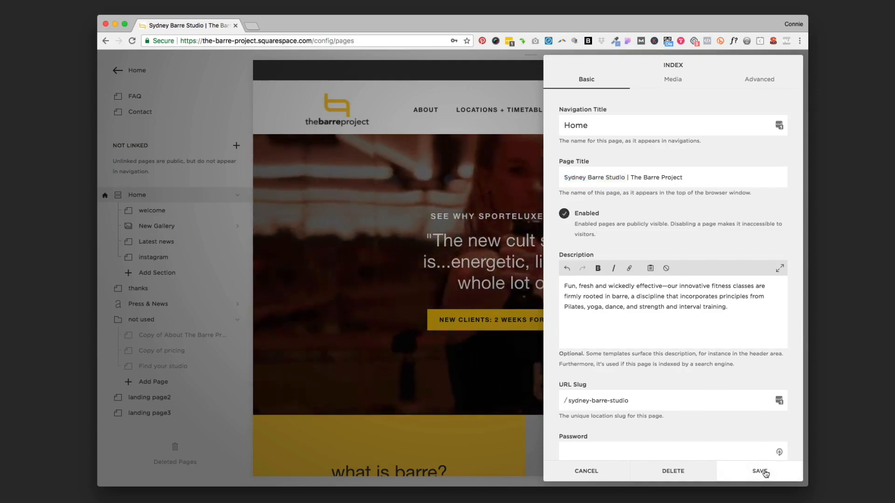
left_click(761, 471)
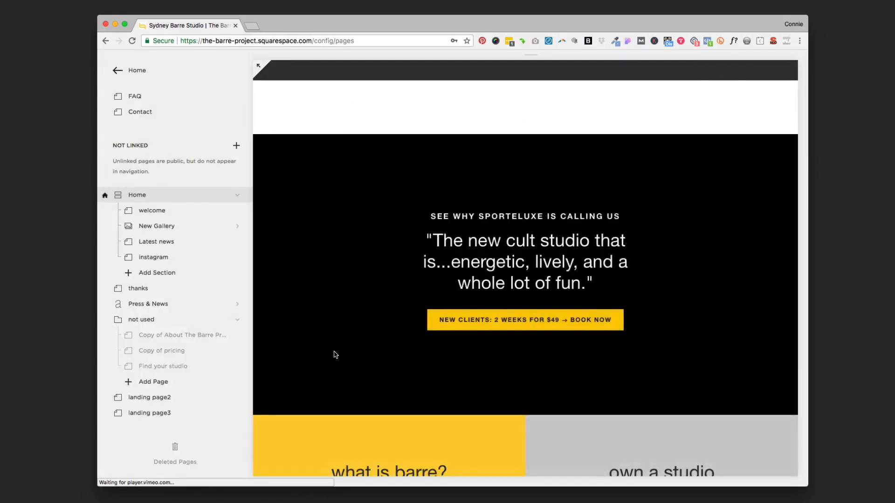